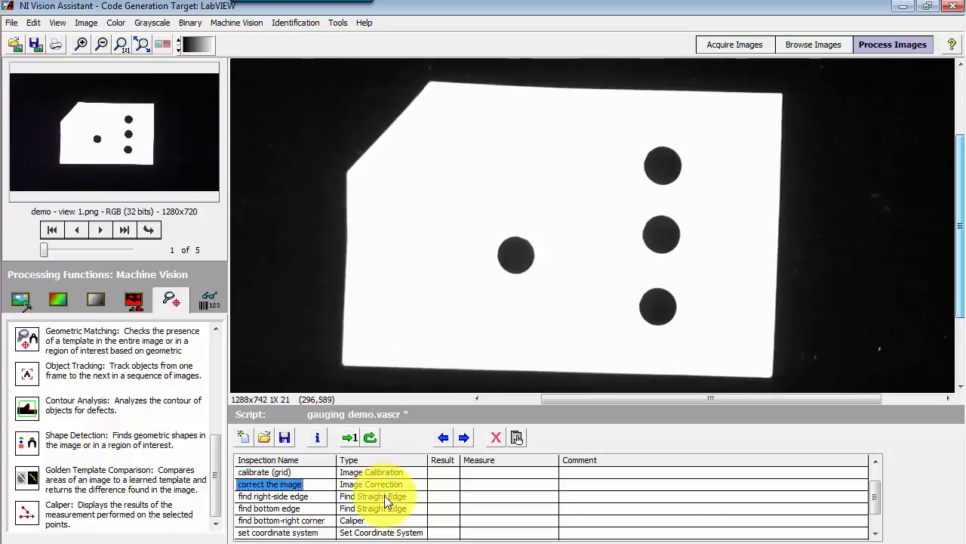
Step: Step through the right-side edge, coordinate system and circle detection results on the part image
click(273, 496)
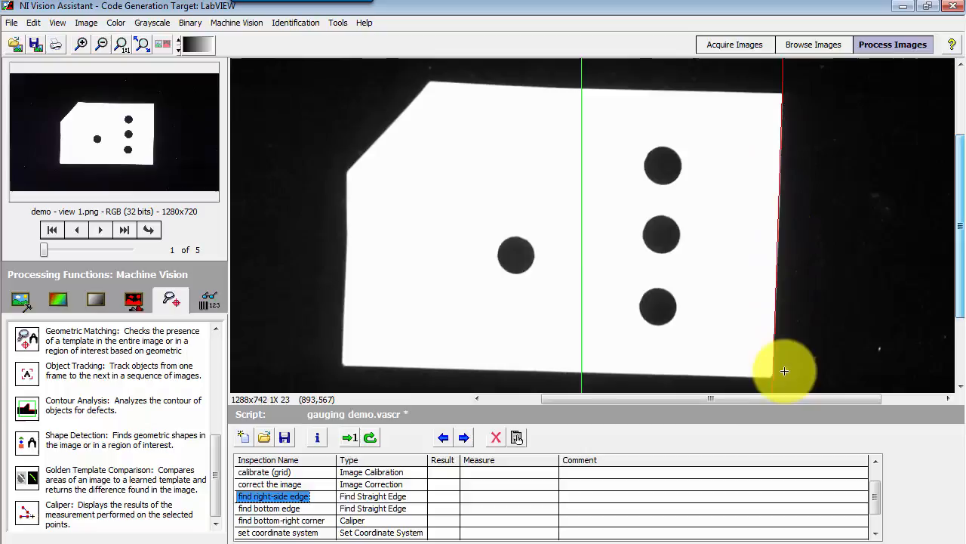
click(268, 507)
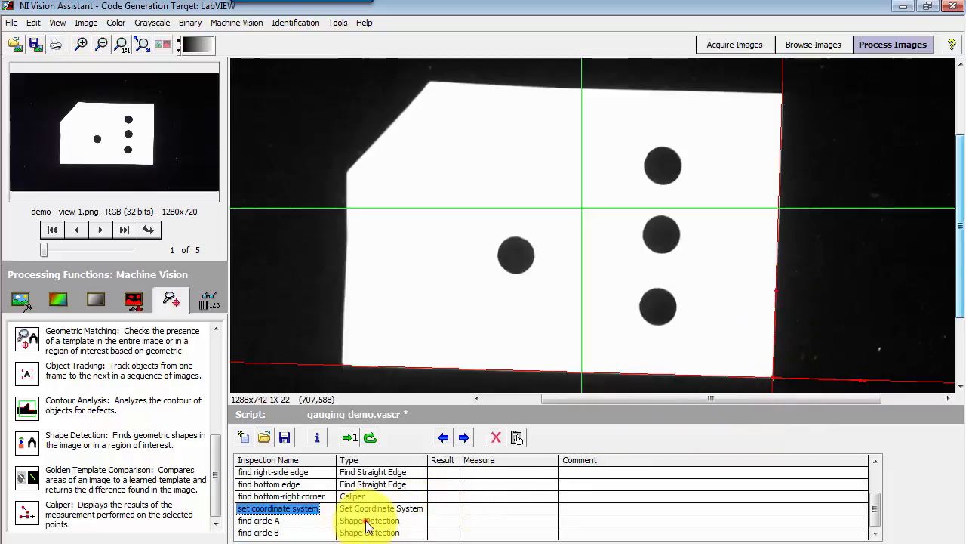
click(258, 521)
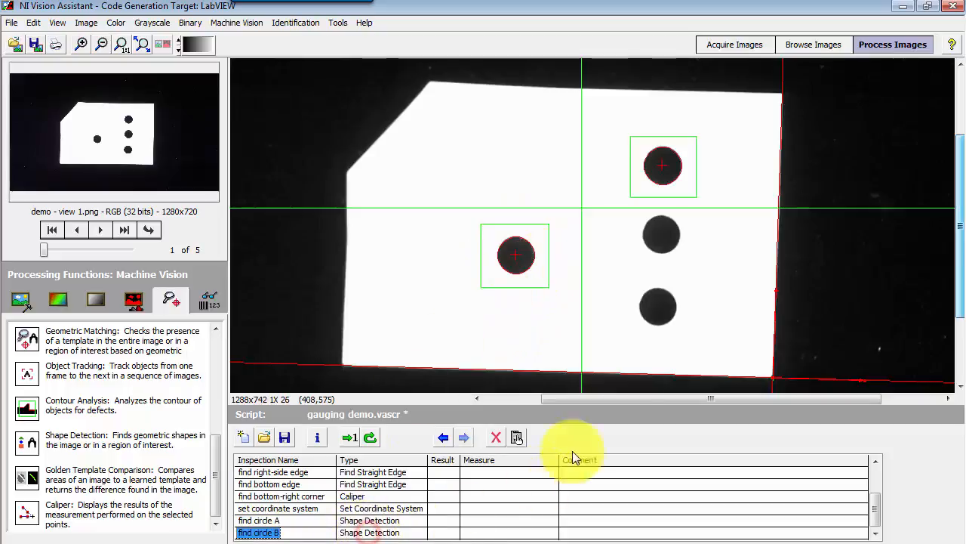
mouse_move(709, 171)
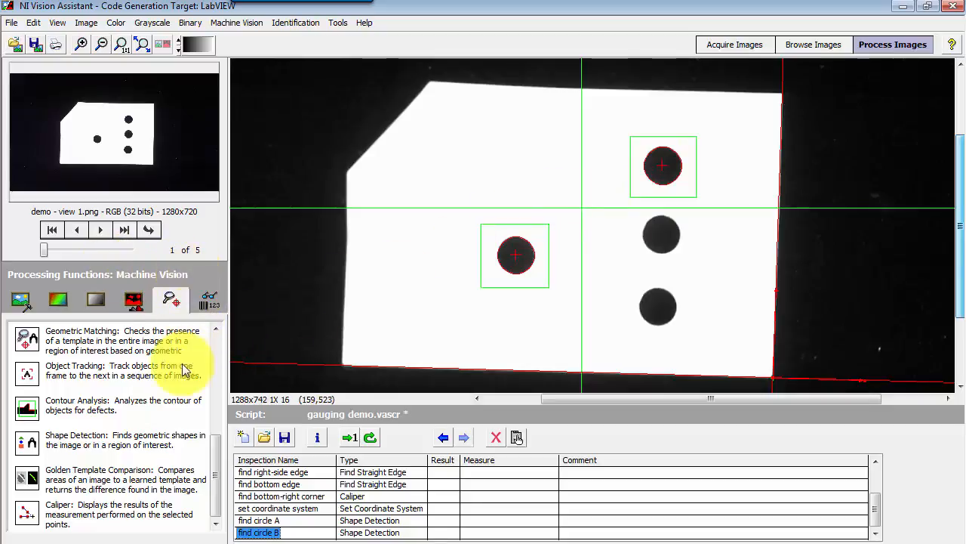
mouse_move(165, 523)
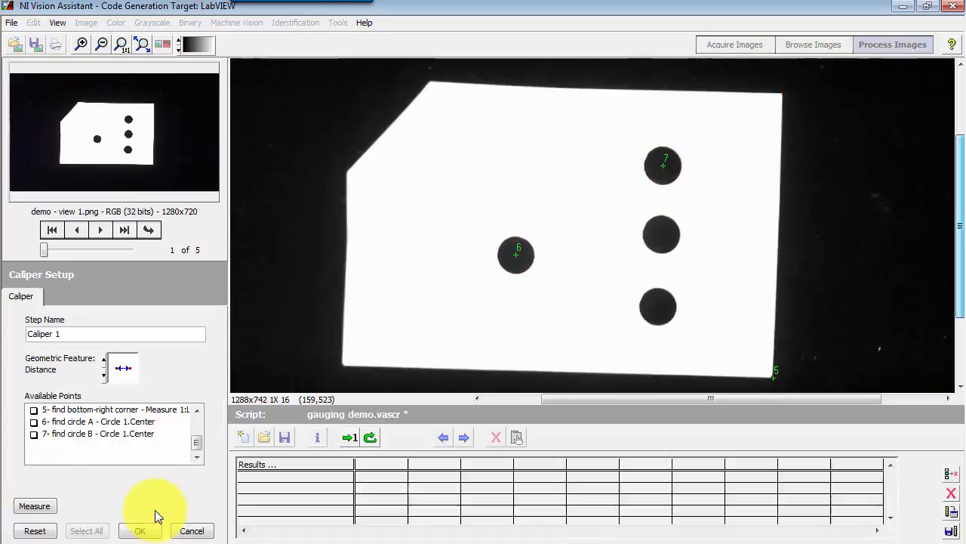
Step: Switch the new Caliper step's geometric feature to Mid Point
click(122, 367)
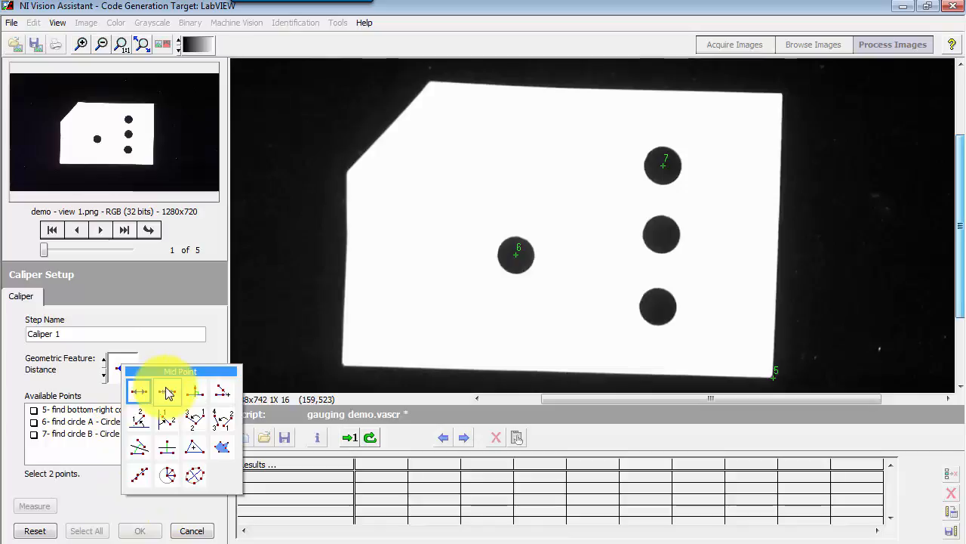
click(166, 391)
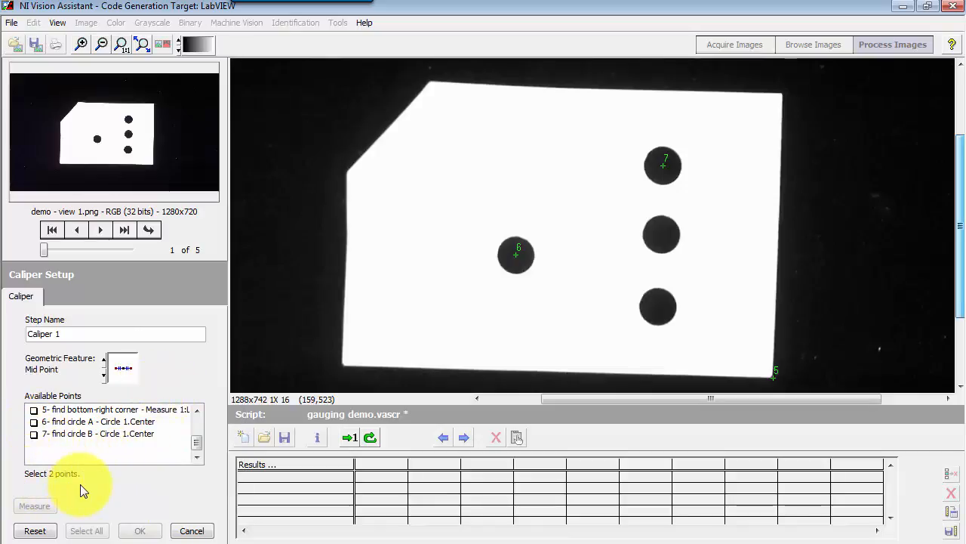
click(109, 421)
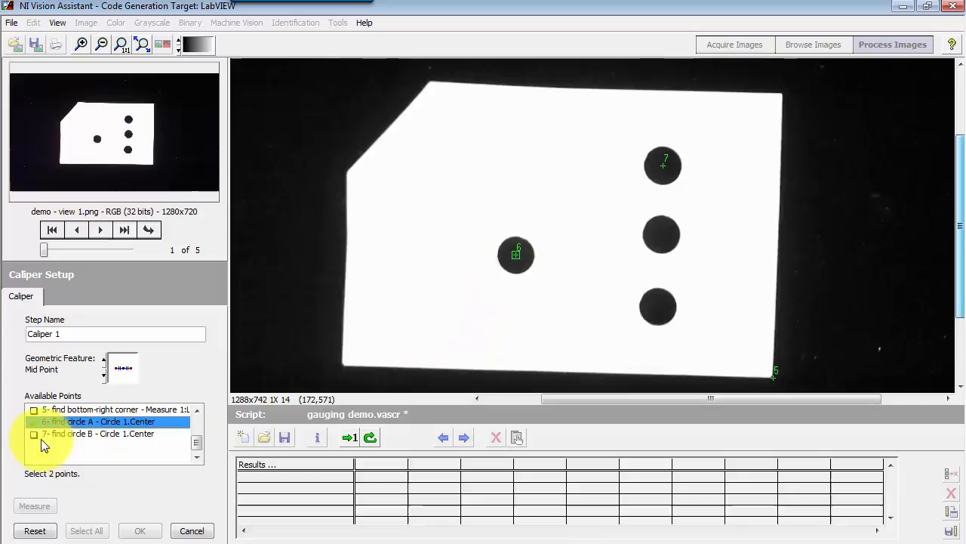
Step: Select the circle A and circle B centre points to get midpoint X = 6.46 cm, Y = 3.51 cm
click(33, 433)
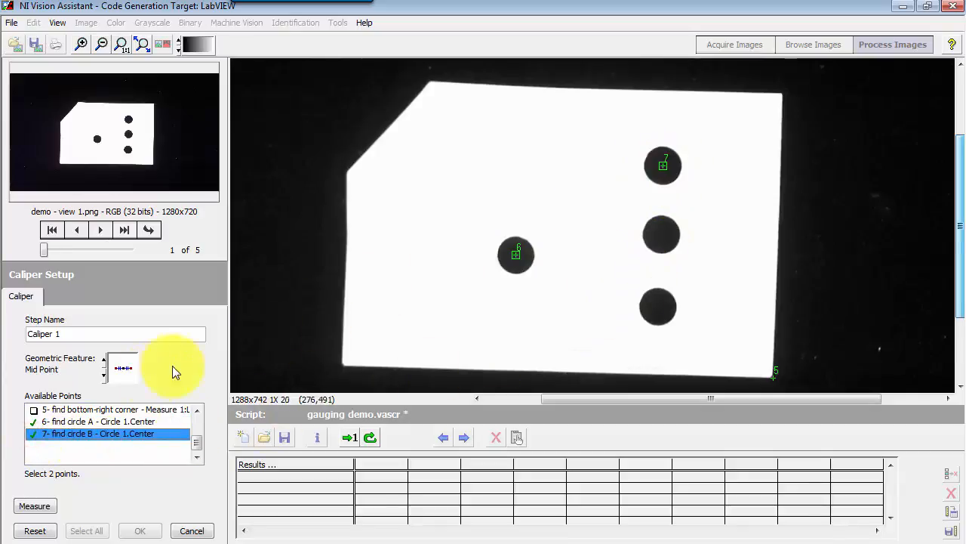
click(34, 506)
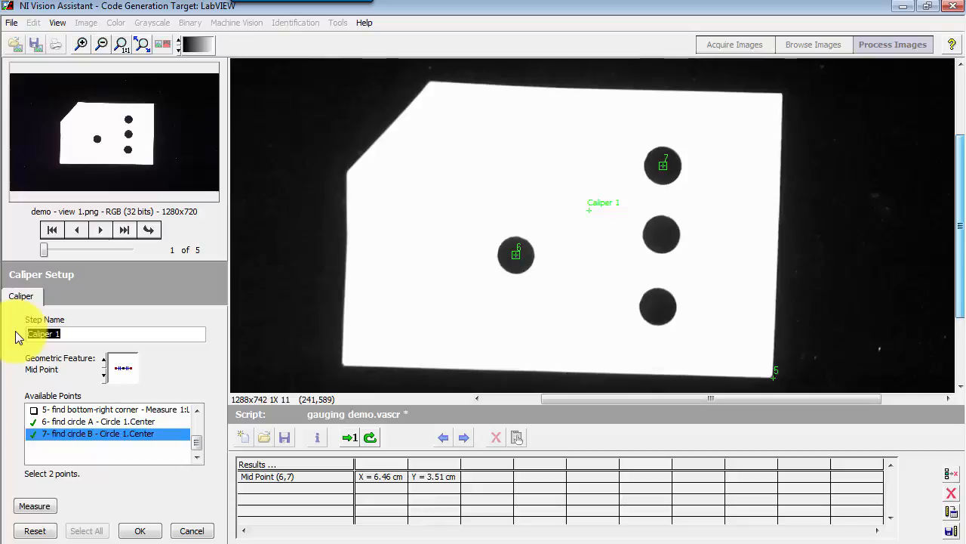
Step: Name the caliper step 'find midpoint', add it, and reopen its settings from the script
text(find midpoint)
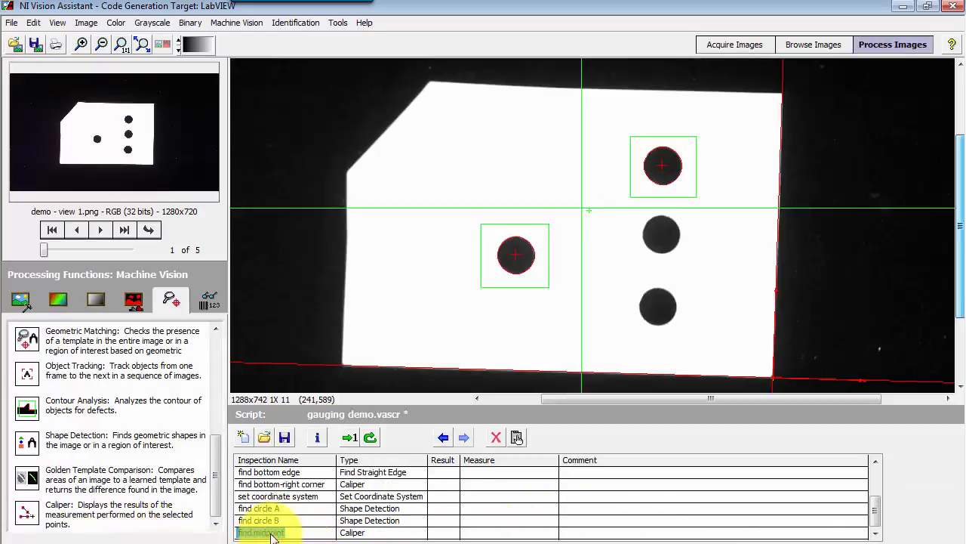
double_click(260, 533)
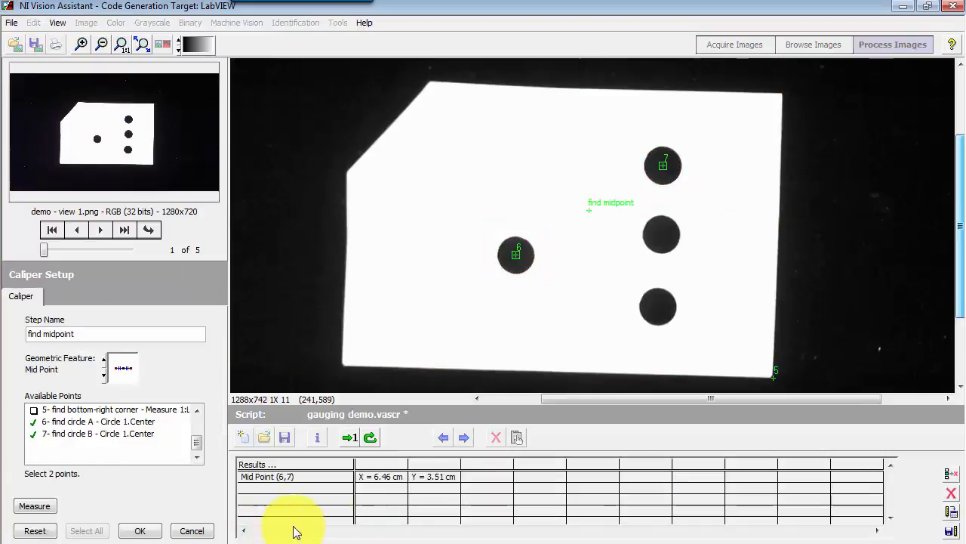